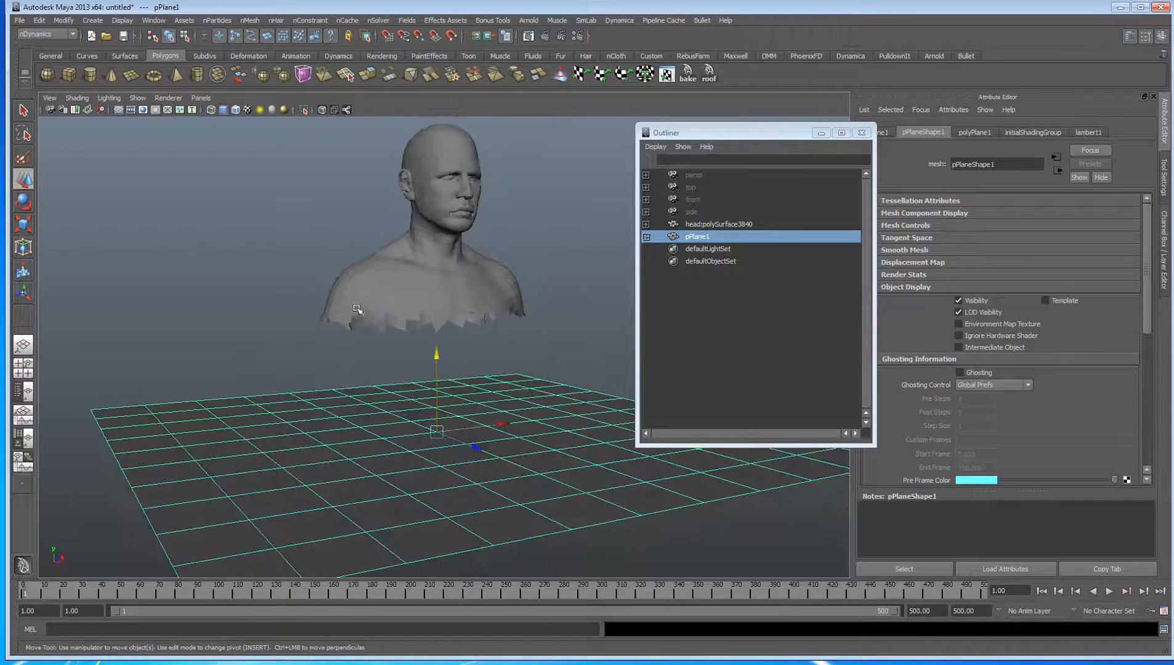
Convert head:polySurface3840 into an nCloth object, adding nucleus1 and nCloth1.
left_click(718, 224)
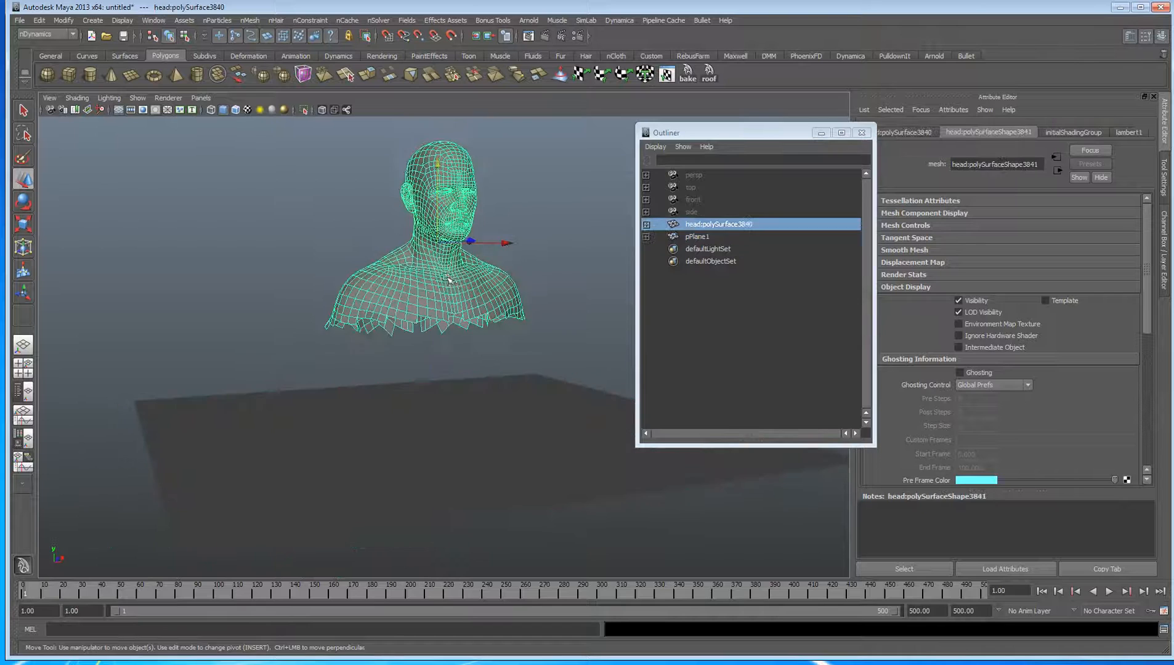
left_click(218, 19)
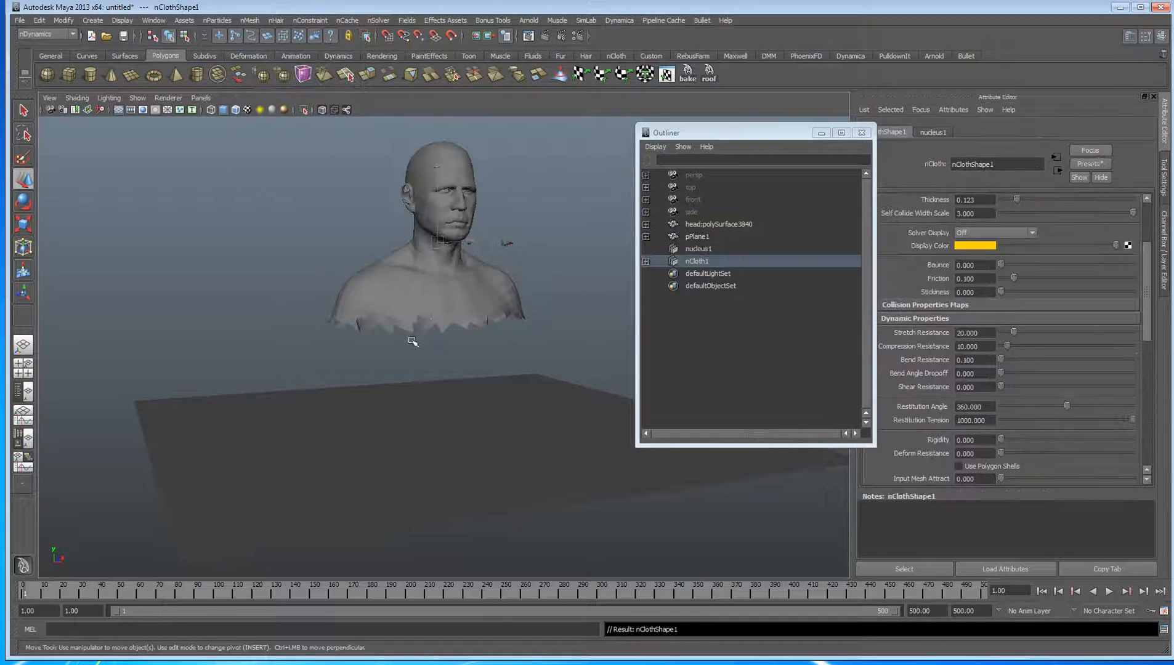
Make pPlane1 a passive collider (nRigid1) and play back the cloth simulation.
left_click(697, 236)
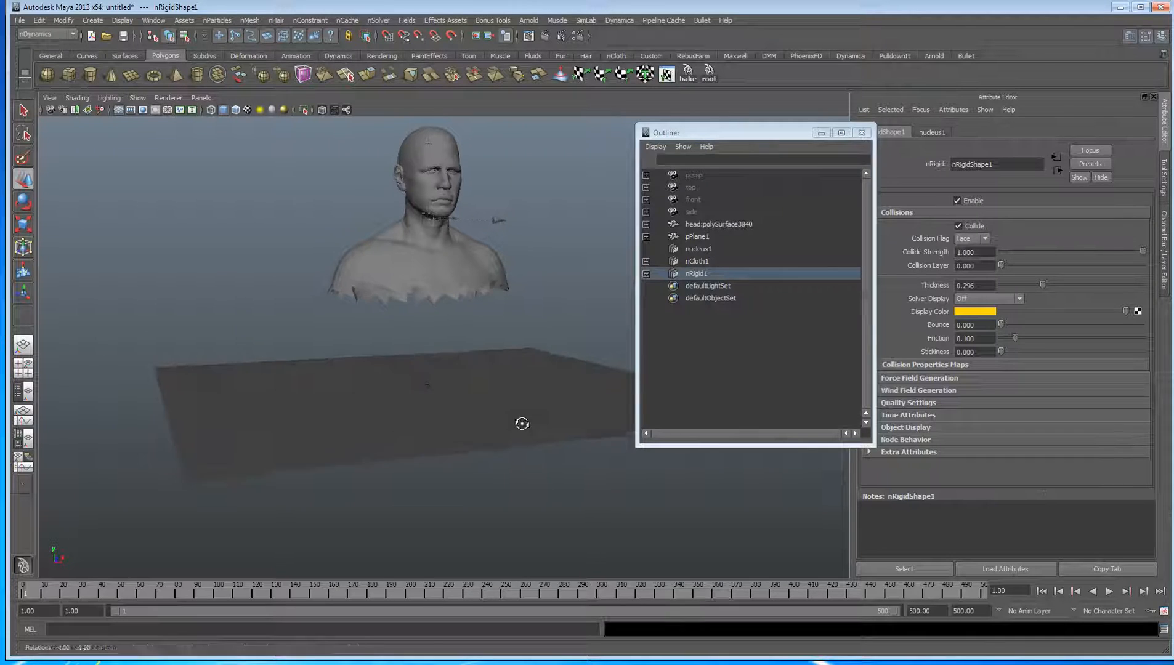
left_click(1108, 591)
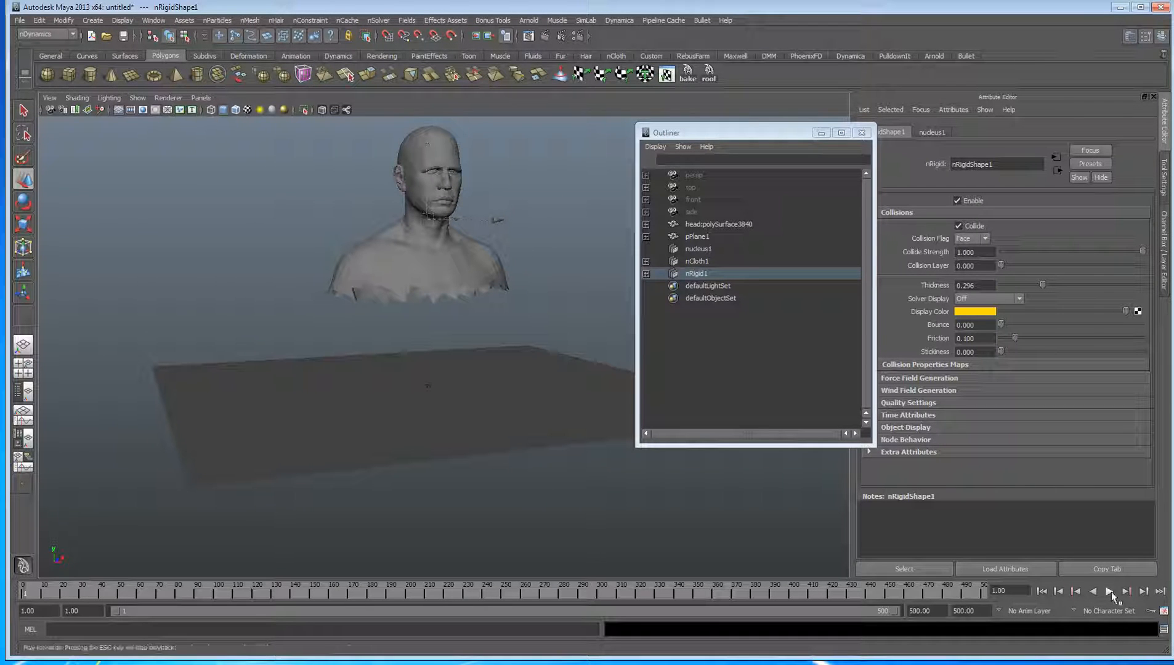
left_click(1109, 591)
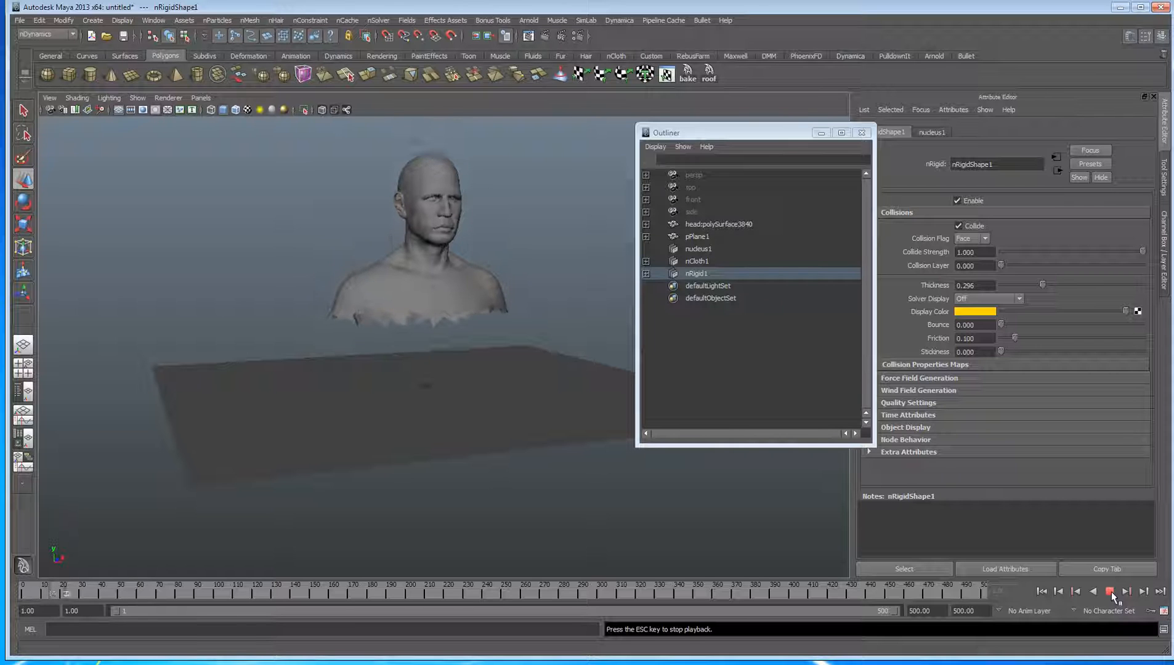
left_click(1111, 592)
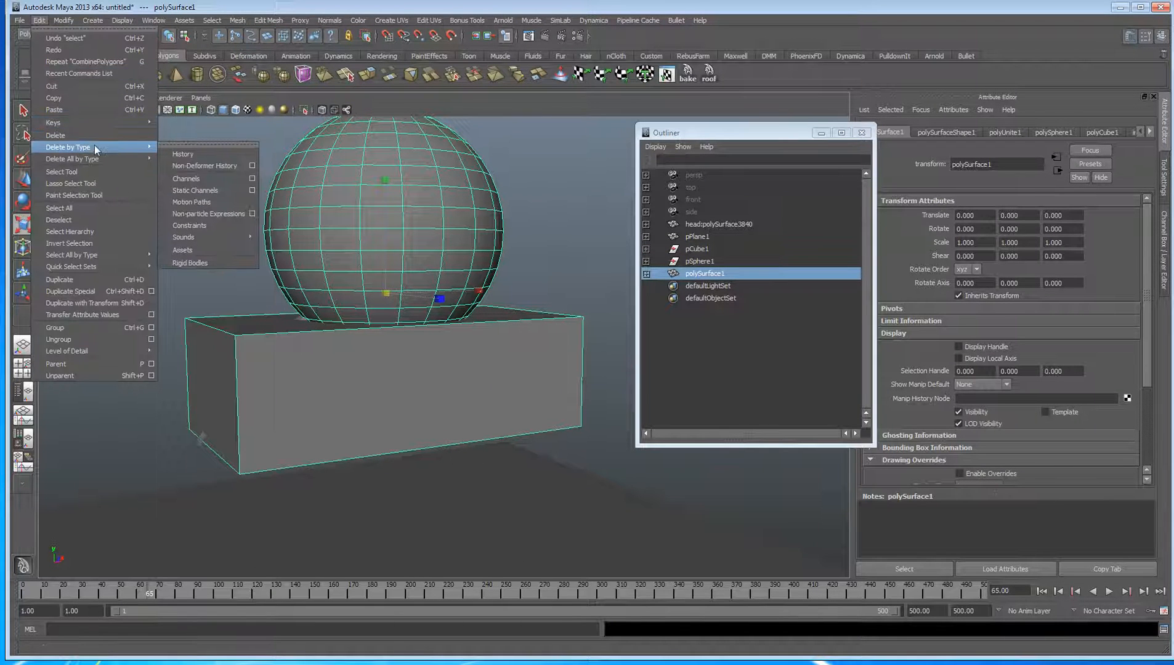
Delete the construction history of the combined sphere-and-box mesh polySurface1.
left_click(63, 21)
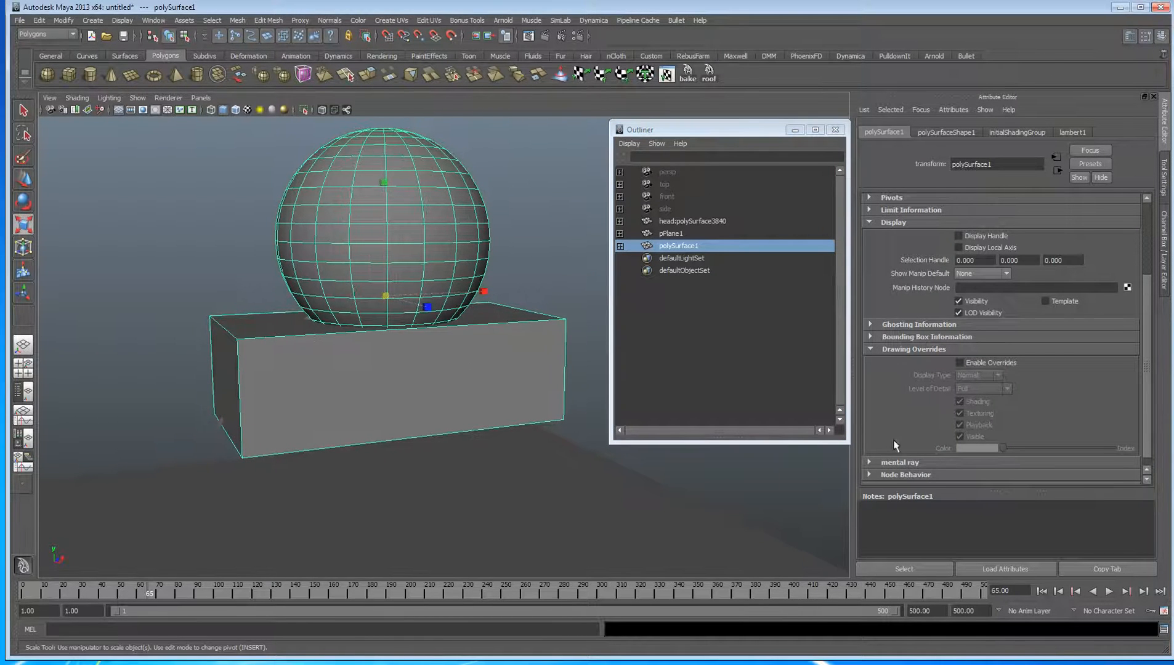
Enable drawing overrides on polySurface1 with shading off and a red override color.
left_click(960, 362)
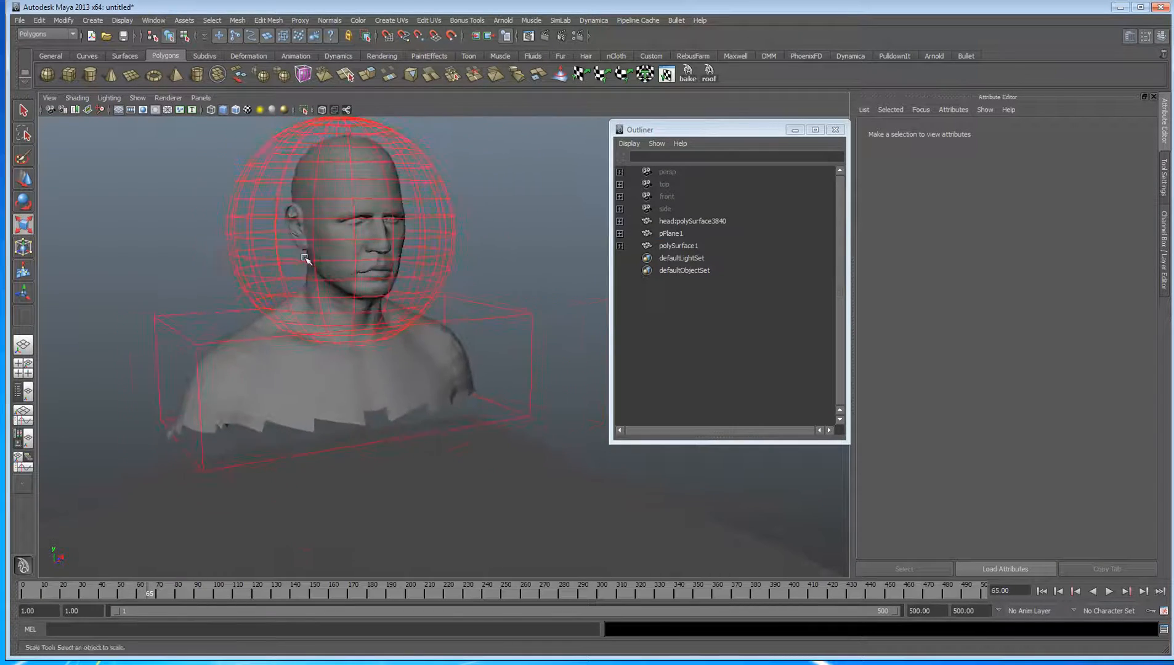
Wrap the head bust to polySurface1 and pull a proxy vertex to test the deformation.
left_click_drag(337, 263, 404, 318)
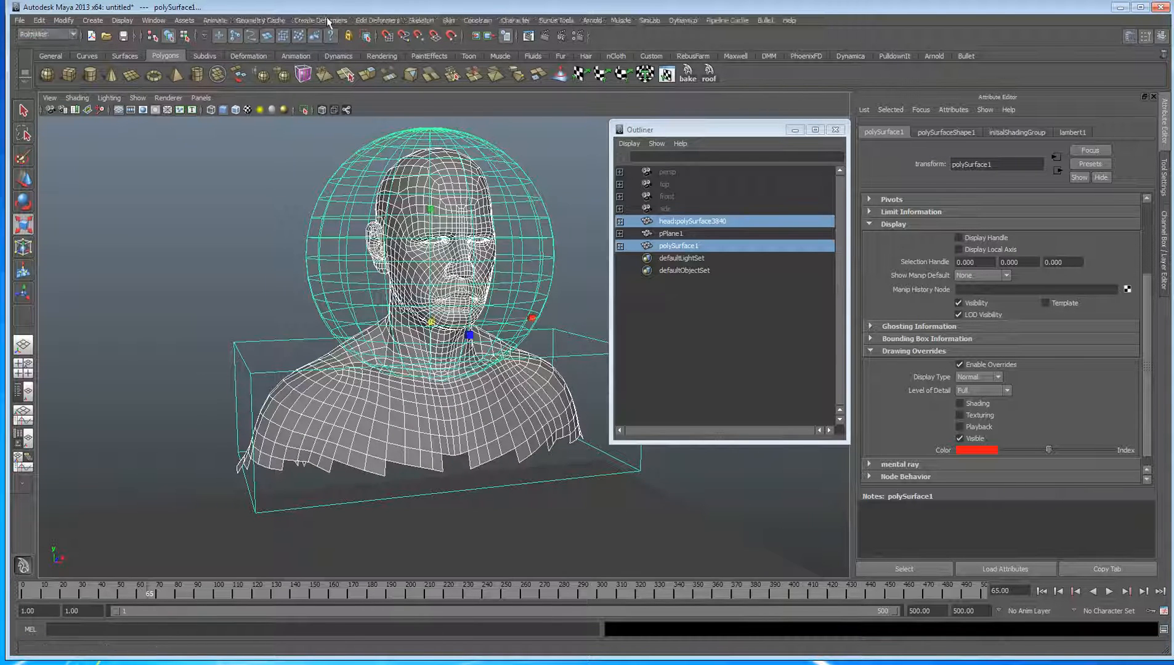
left_click(320, 21)
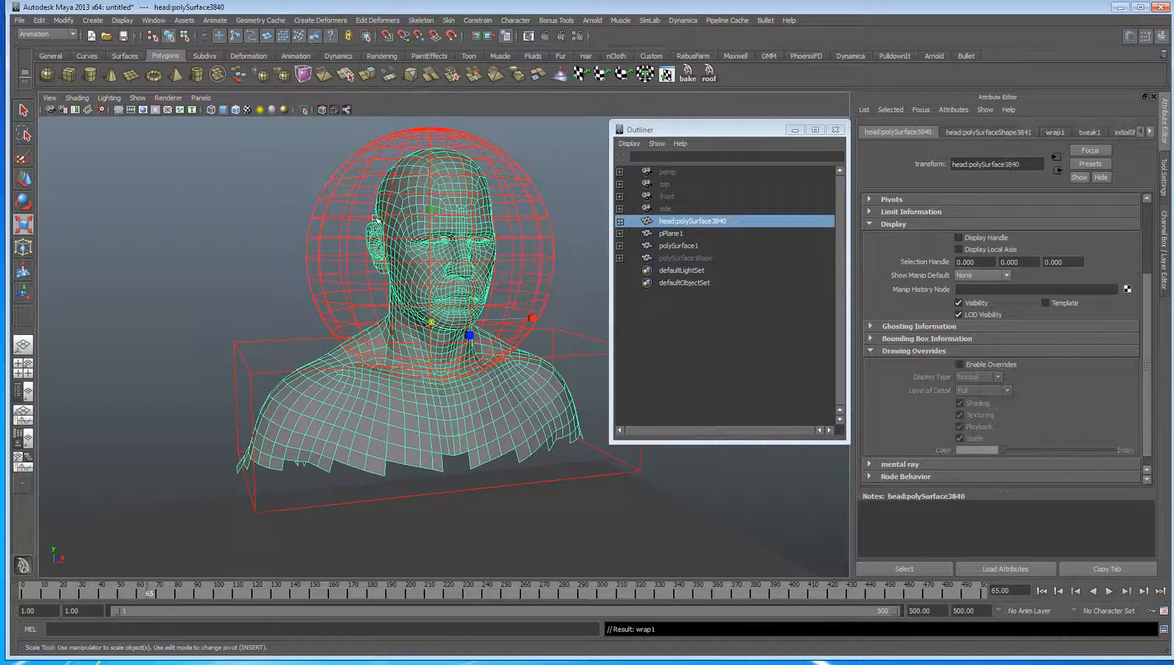
left_click(678, 246)
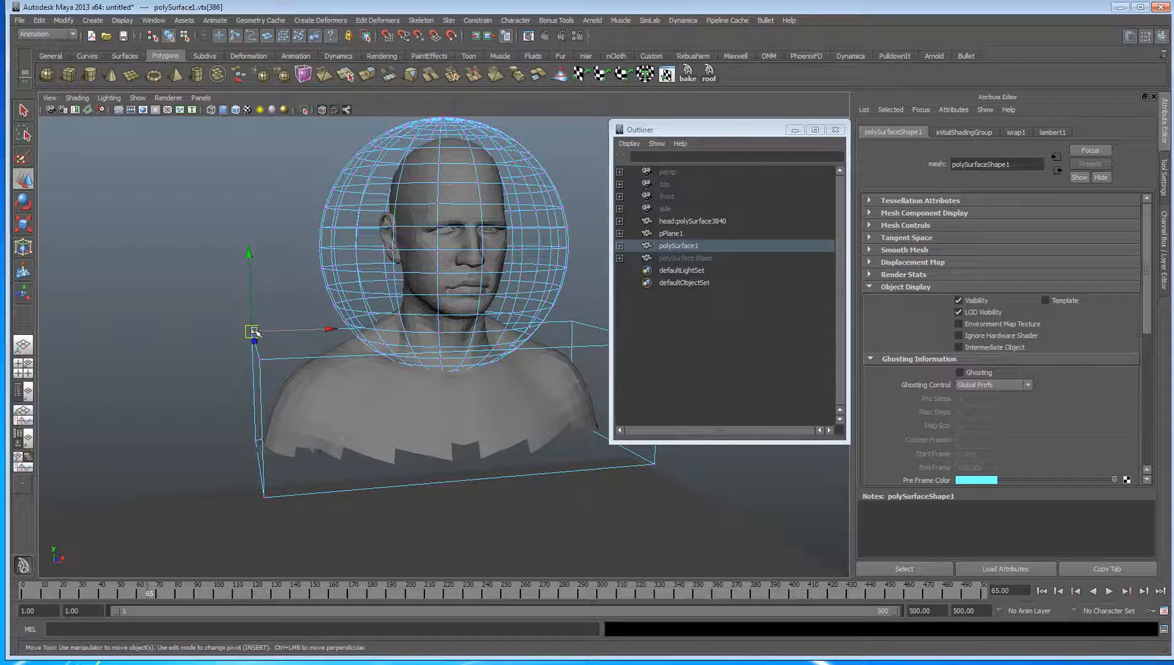
left_click_drag(255, 333, 266, 309)
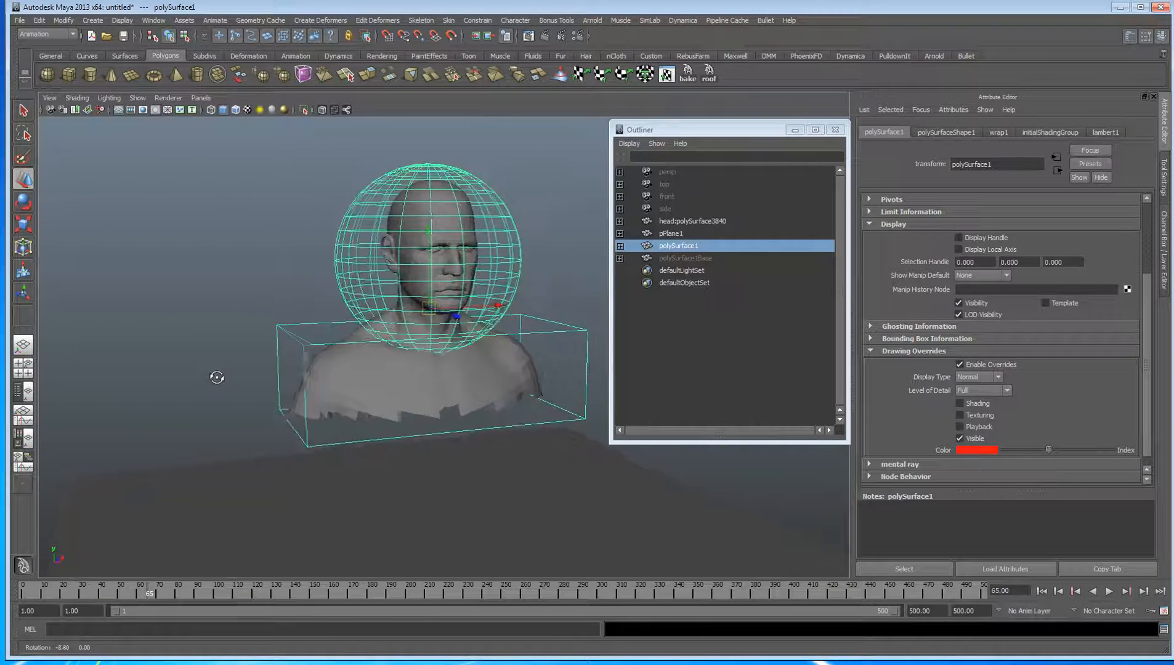
left_click_drag(427, 228, 426, 240)
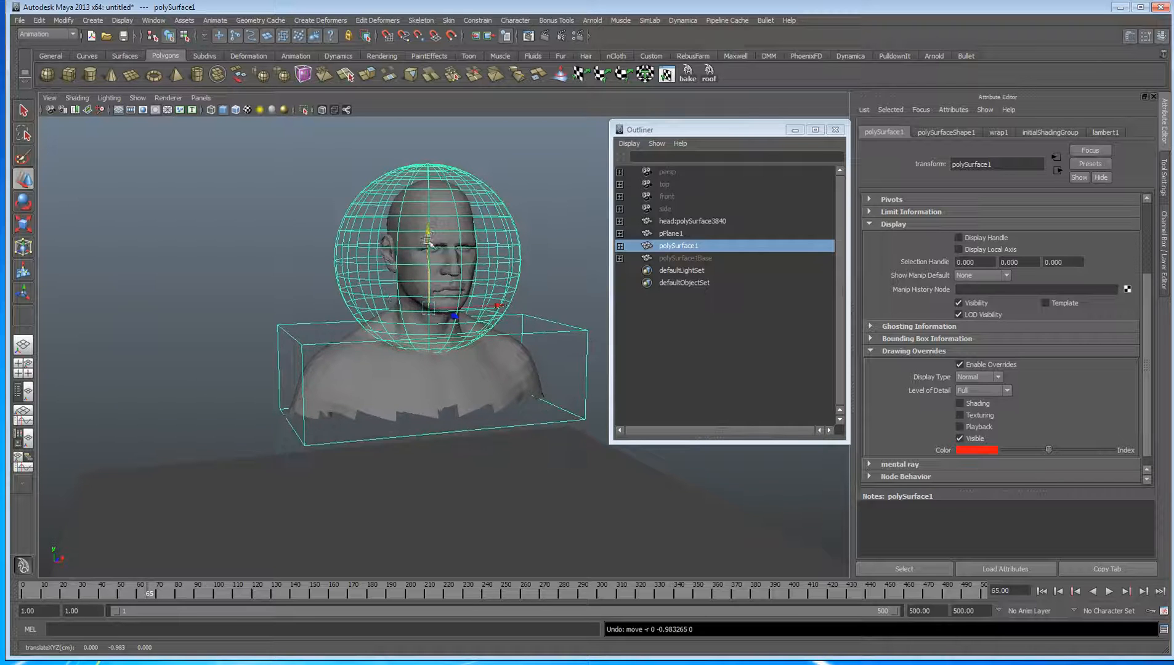
Convert polySurface1 into nCloth under nucleus1 and preview the simulation.
left_click(42, 34)
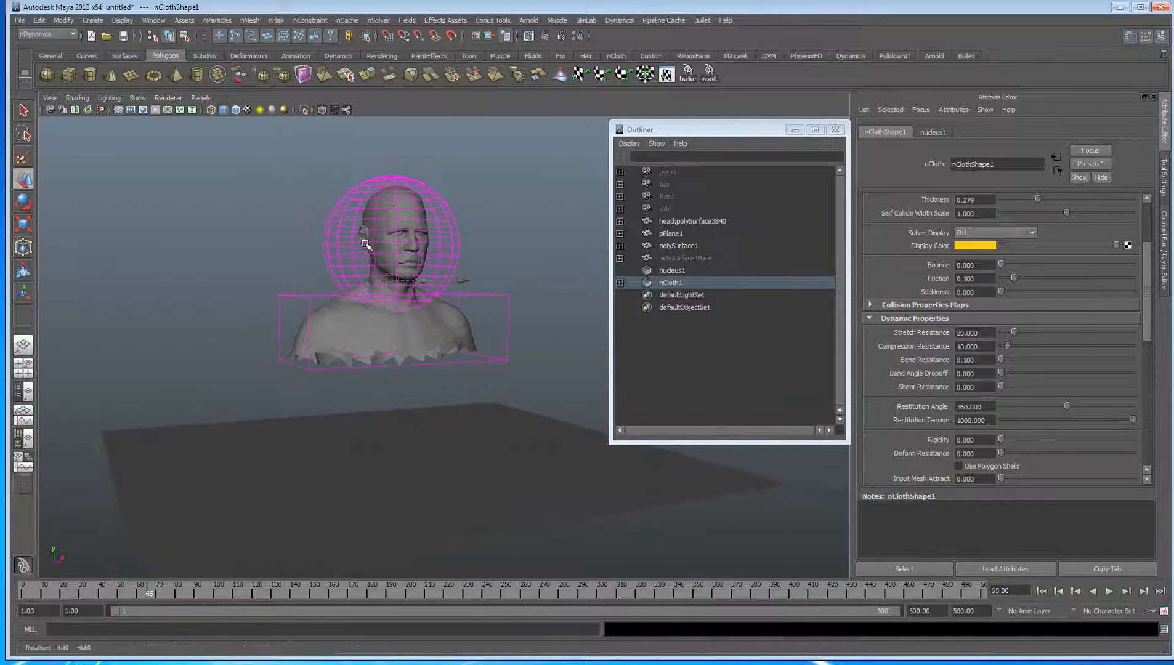
left_click(1111, 592)
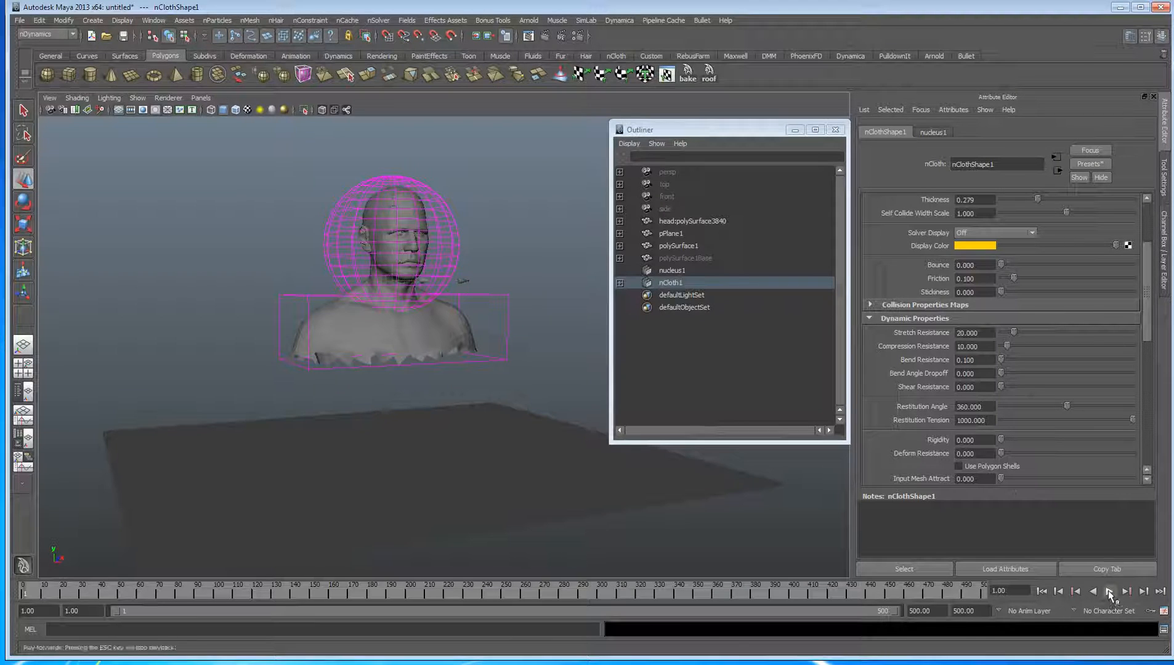
left_click(1111, 592)
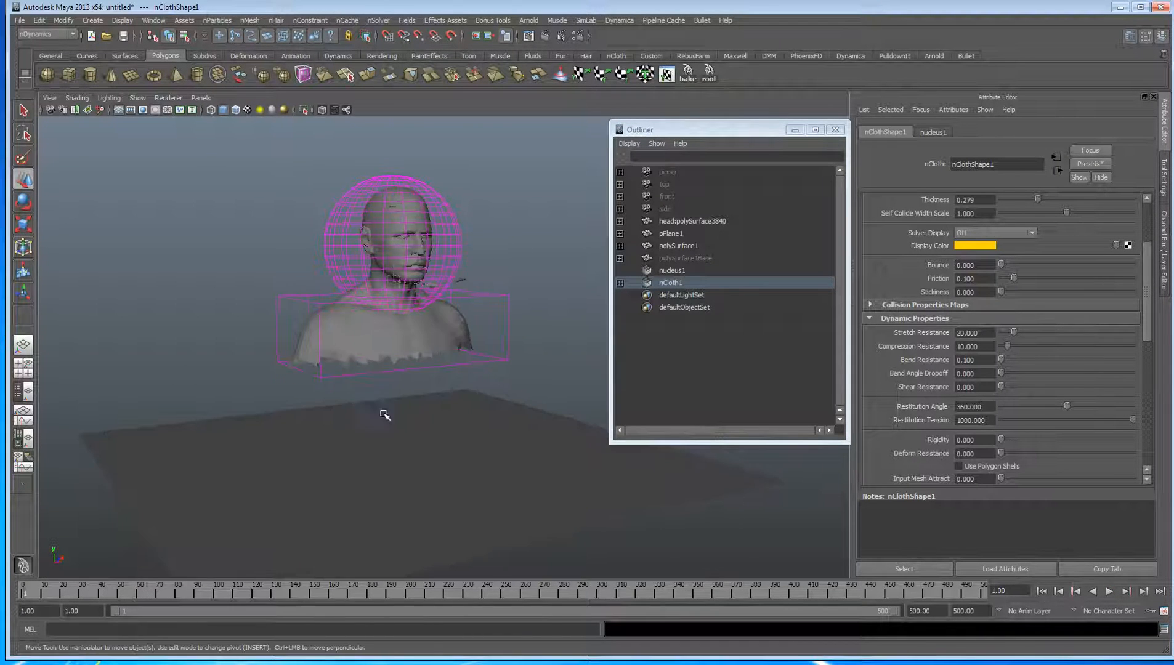
Make pPlane1 an nRigid1 passive collider, then rewind and replay the simulation.
left_click(251, 21)
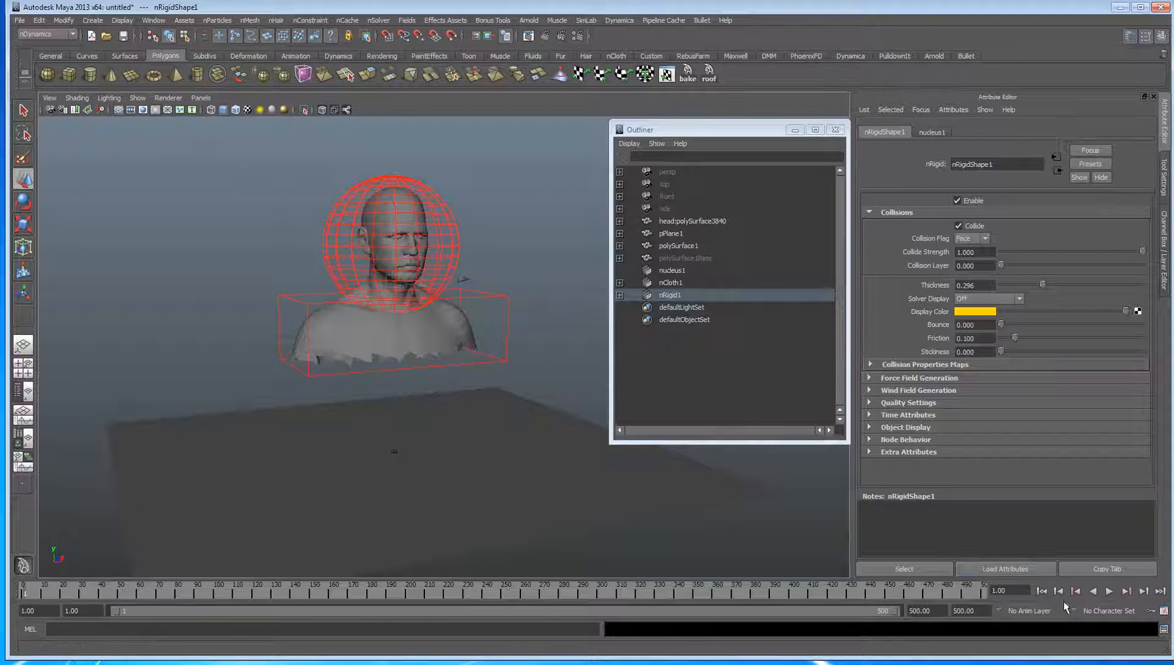
left_click(1111, 591)
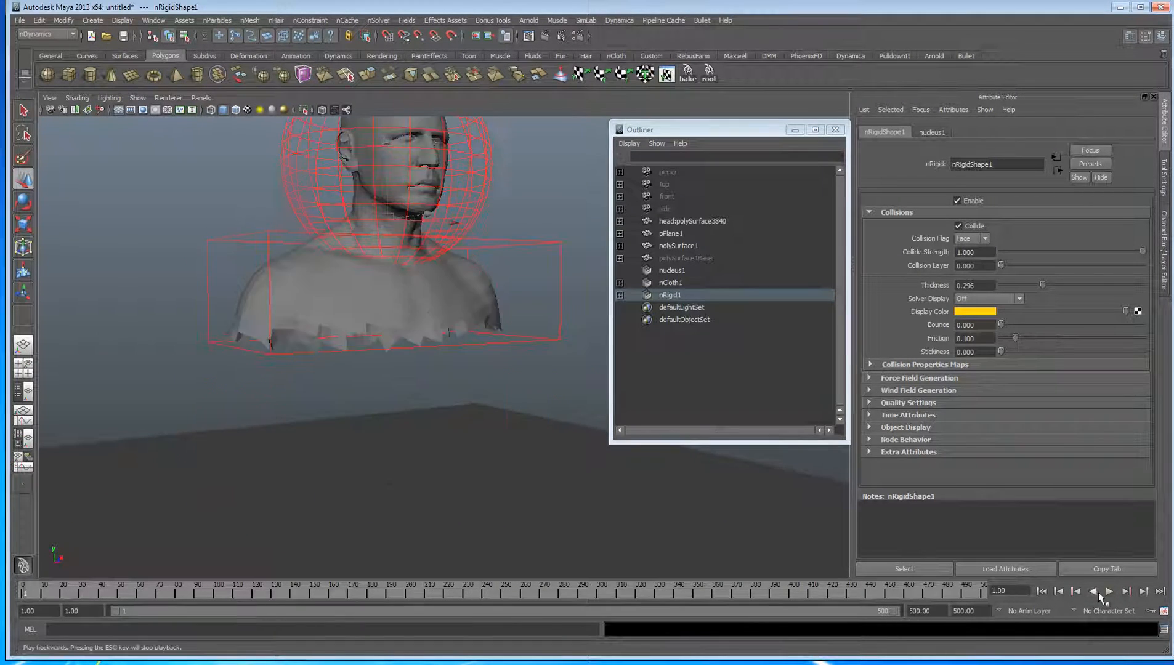
left_click(1109, 592)
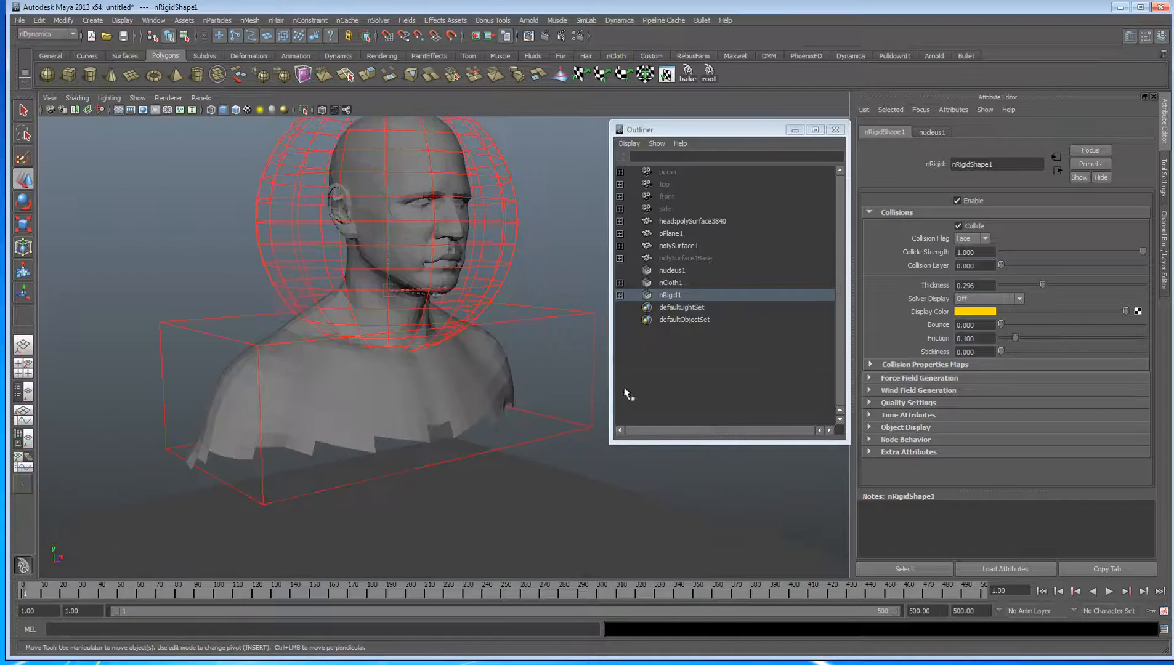
Tumble to a side view and play the simulation to about frame 101.
left_click_drag(449, 299, 367, 361)
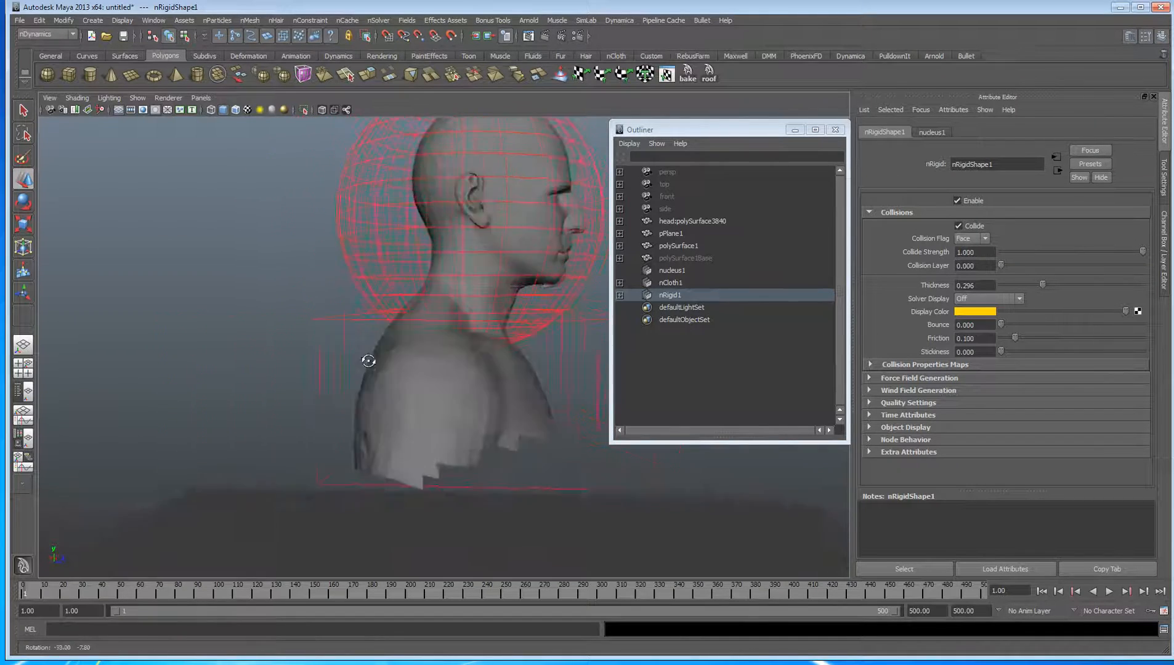
left_click_drag(368, 361, 188, 354)
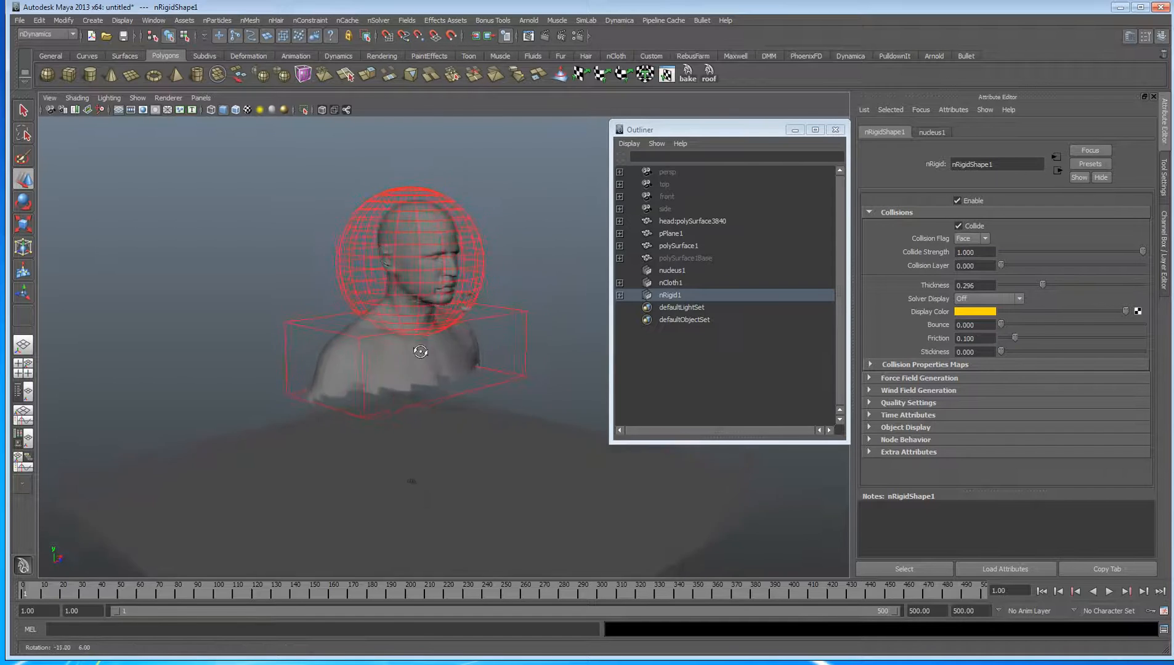
left_click(1109, 591)
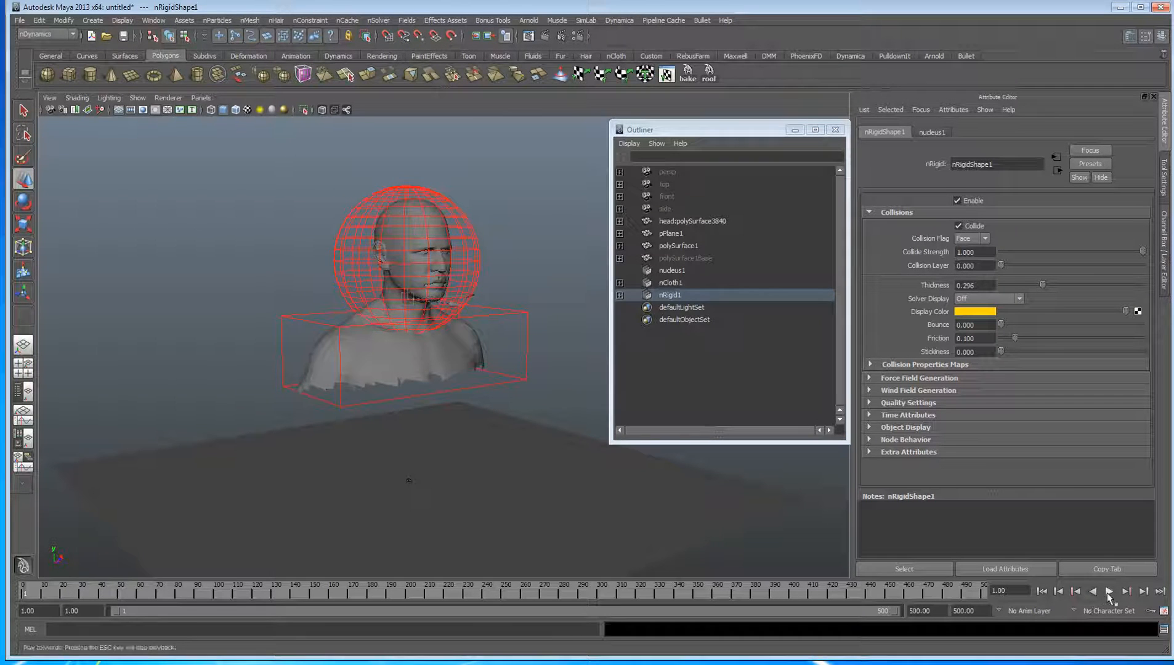
left_click(1109, 592)
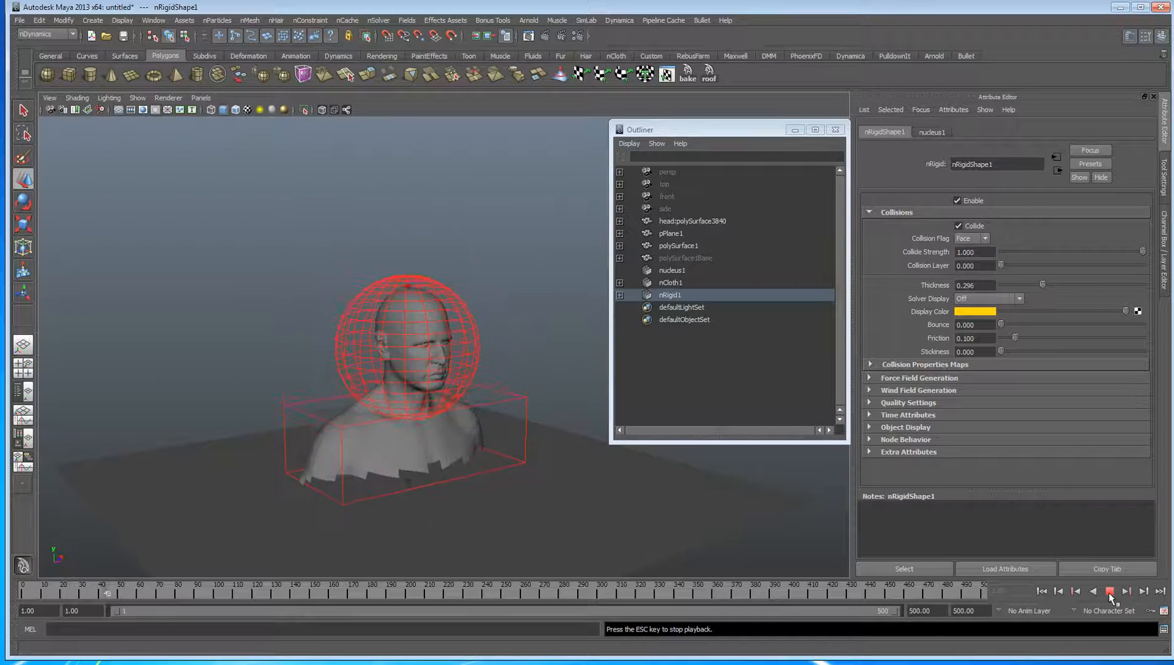
left_click(1110, 592)
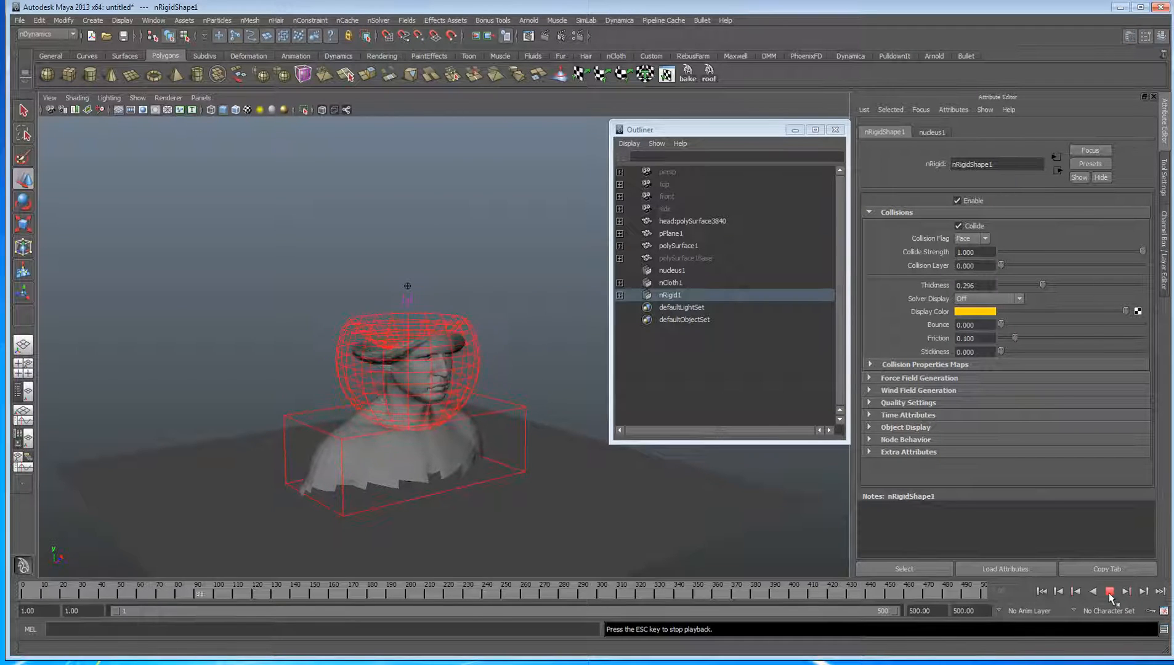
left_click(1111, 592)
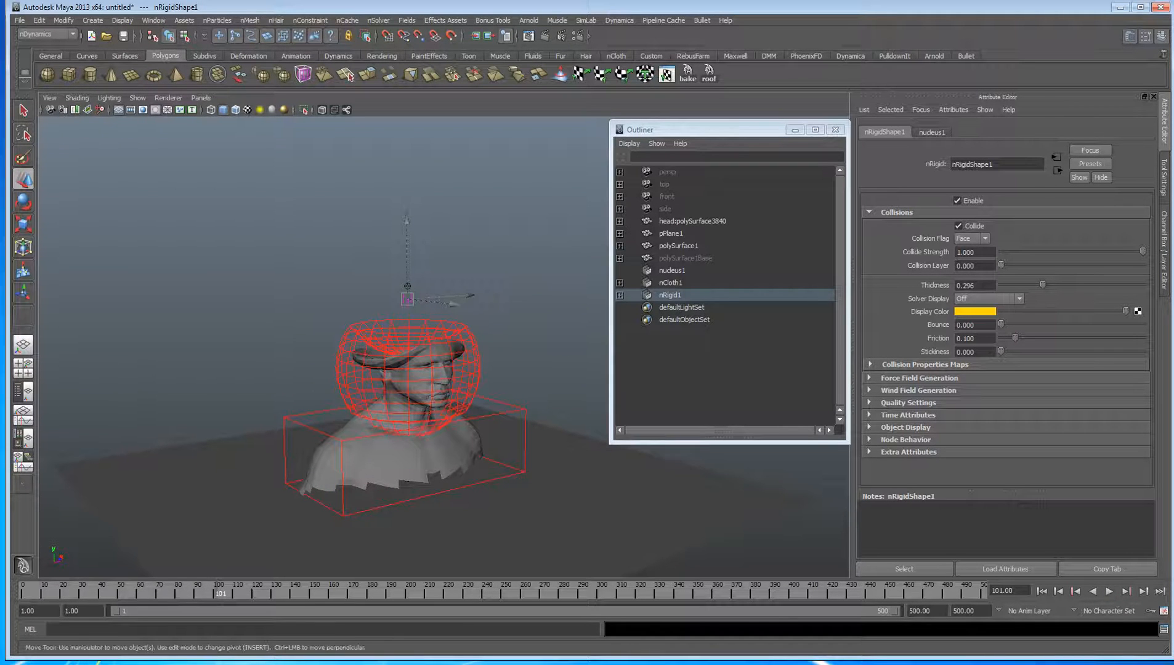